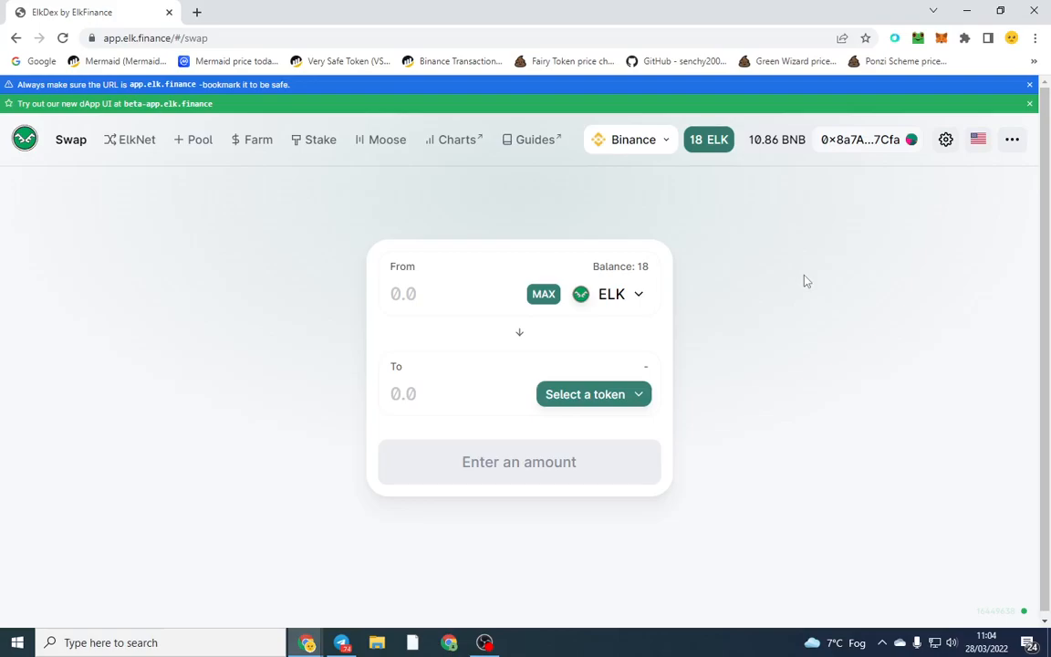
mouse_move(786, 285)
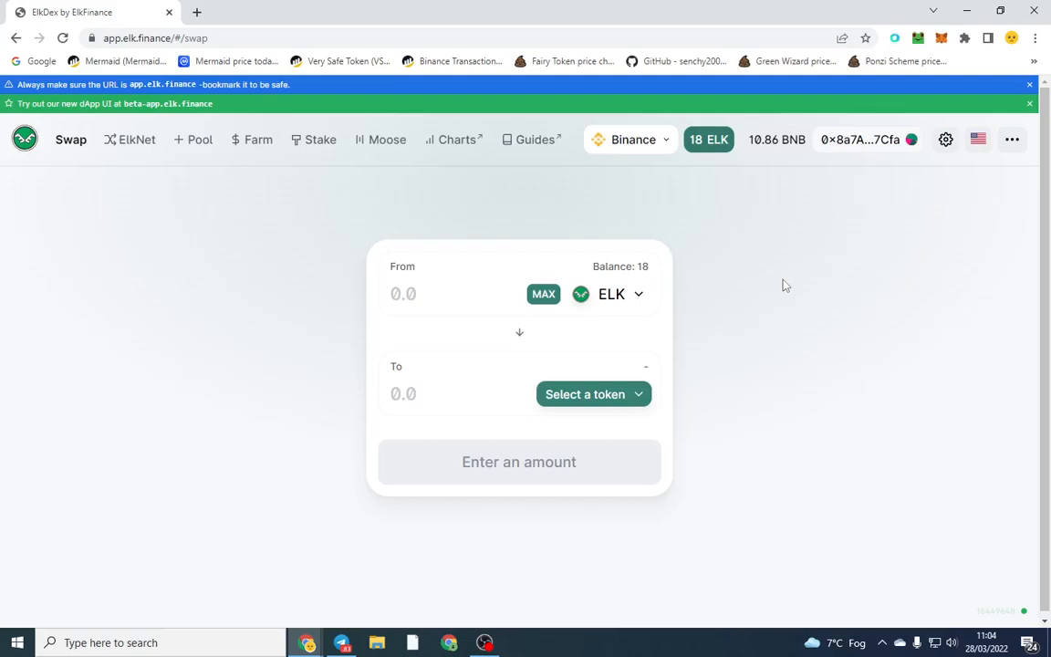
mouse_move(587, 248)
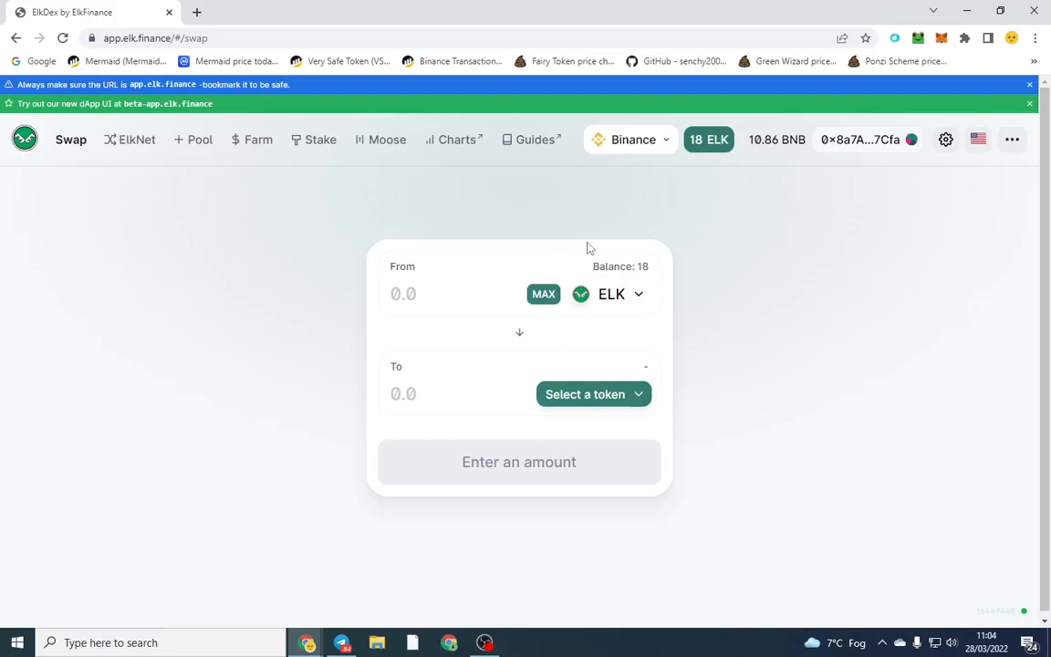
mouse_move(443, 229)
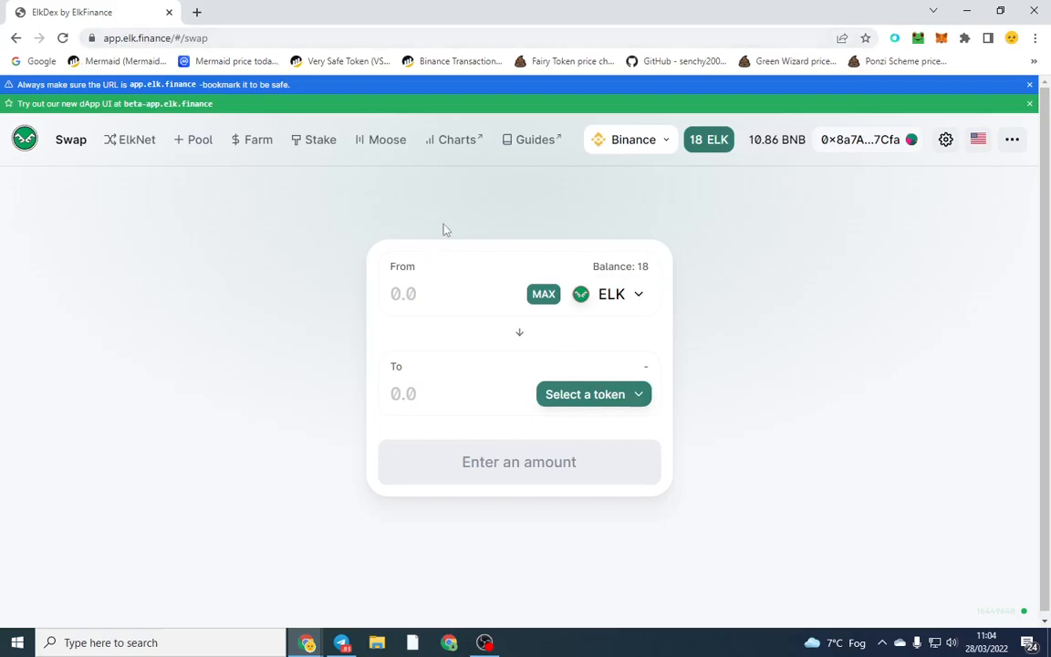
Swap 0.05 BNB for ELK with BNB as the From token, then confirm and dismiss the notice.
click(584, 394)
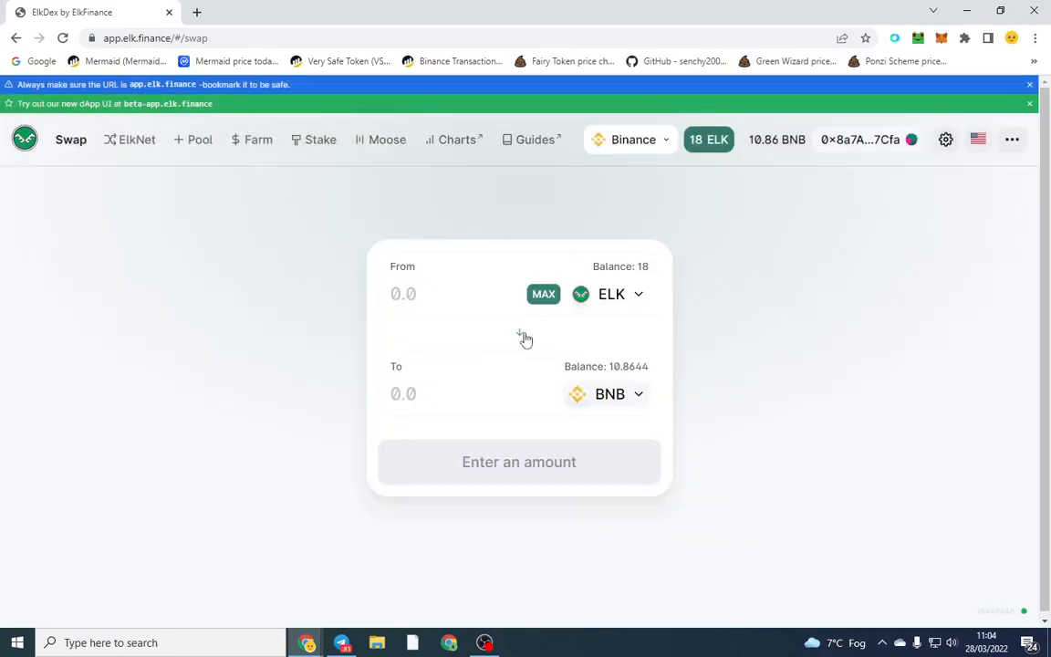
click(519, 332)
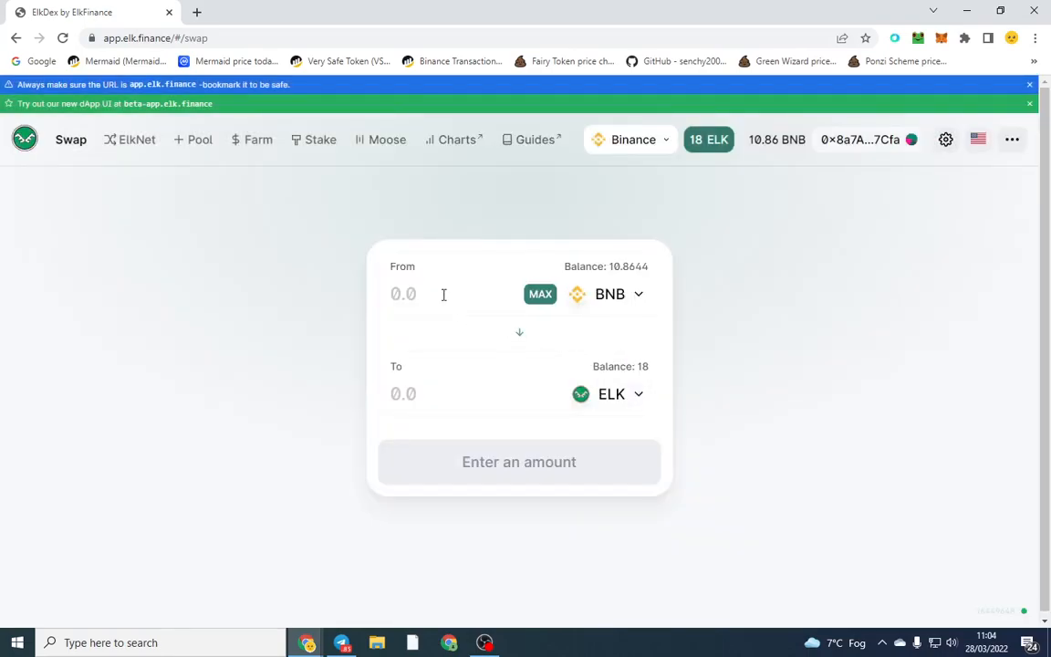
text(0)
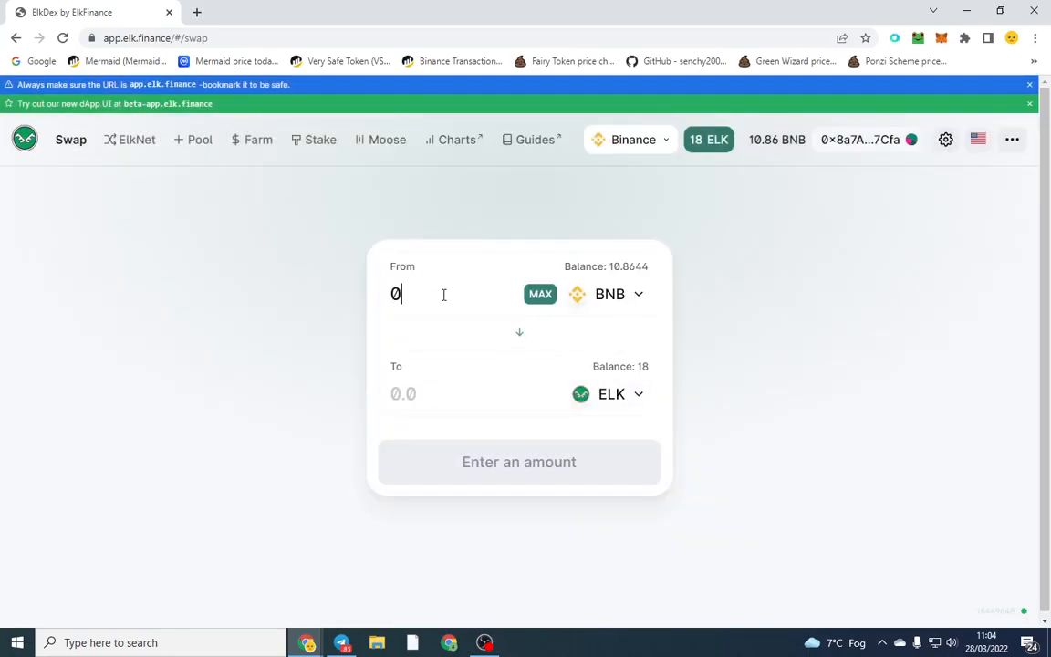
text(0.05)
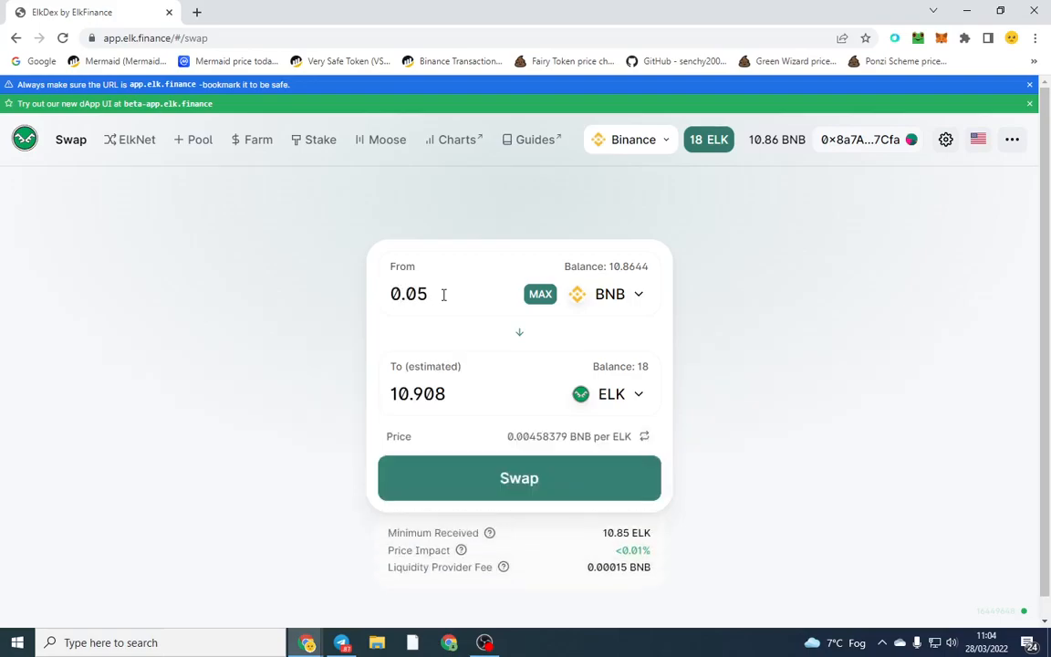
click(519, 477)
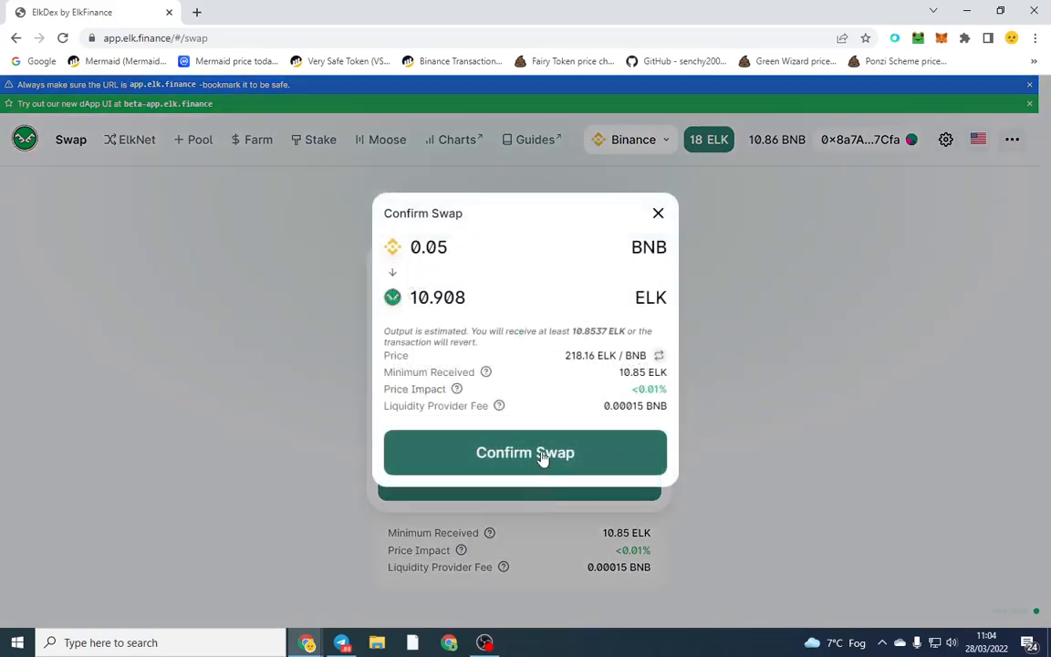
click(525, 452)
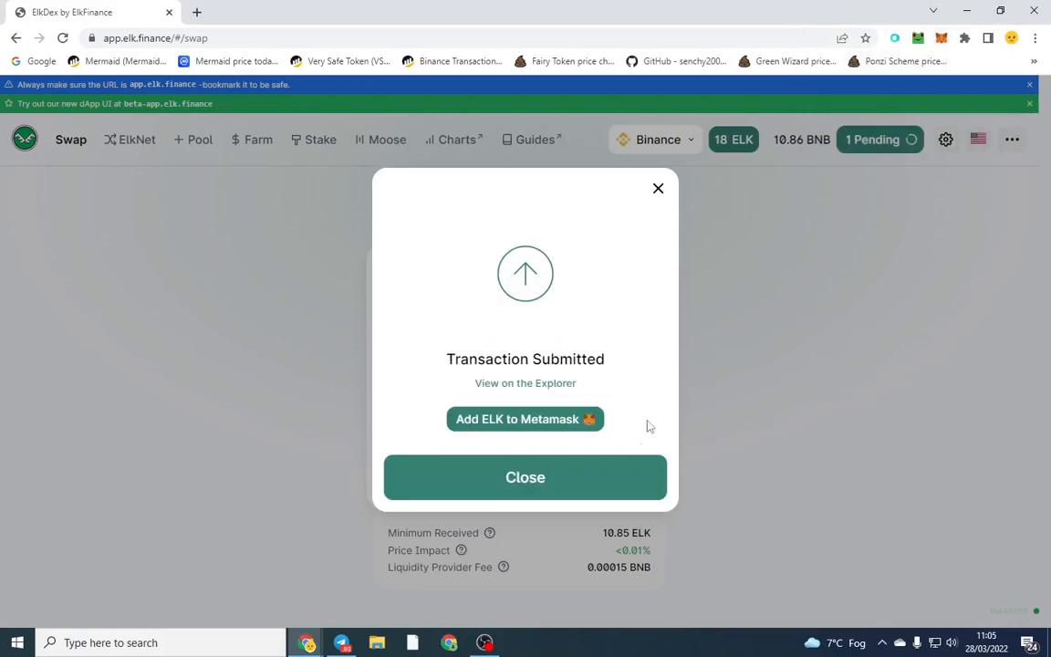
click(524, 477)
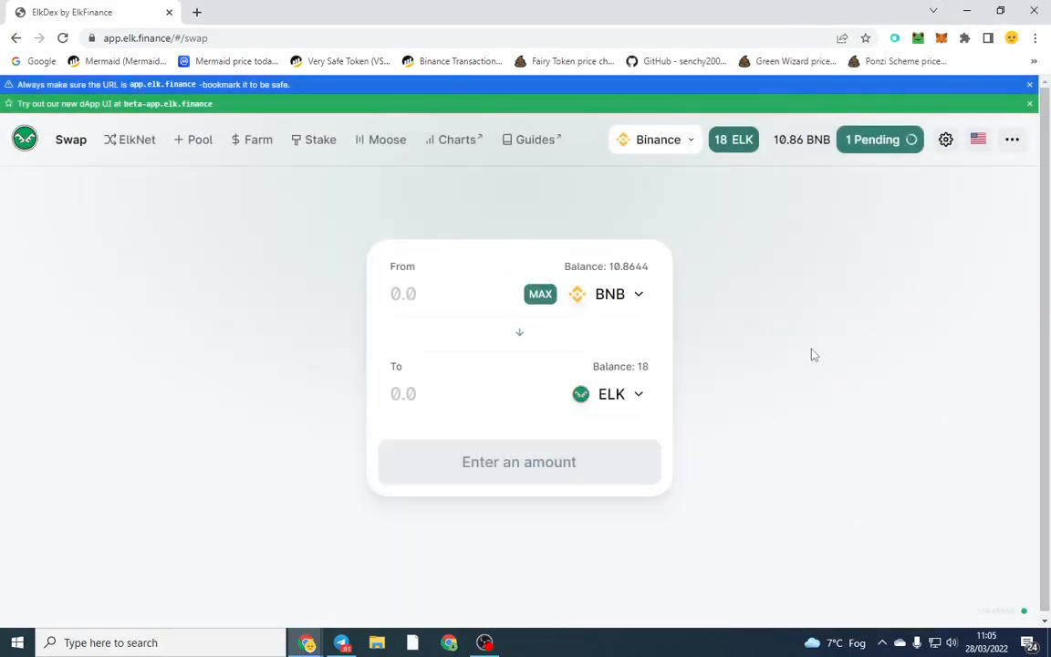
mouse_move(583, 404)
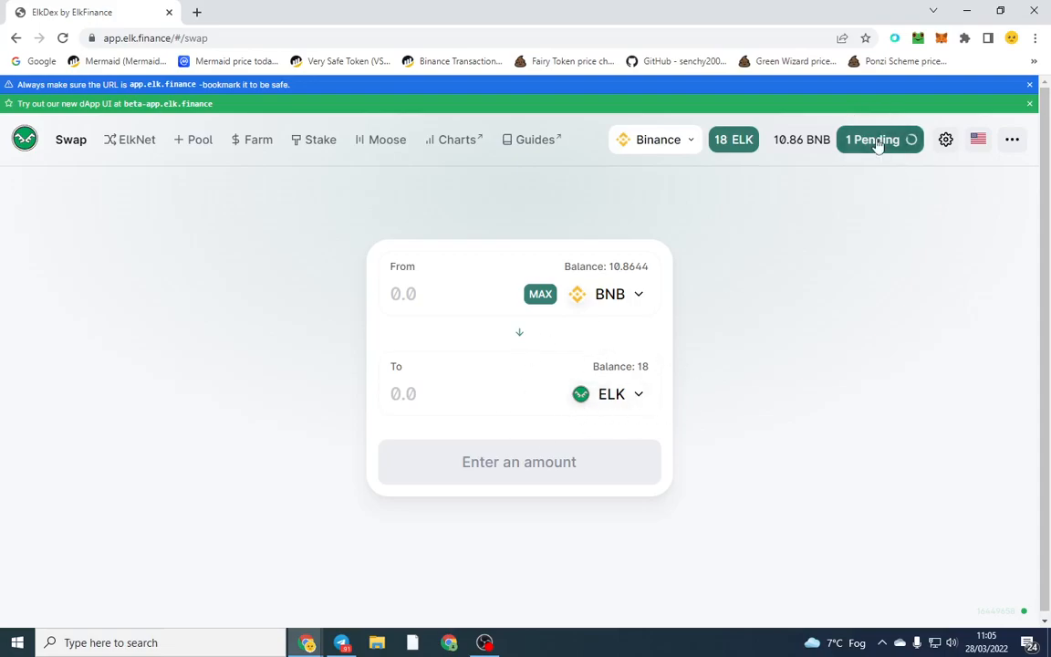
mouse_move(664, 420)
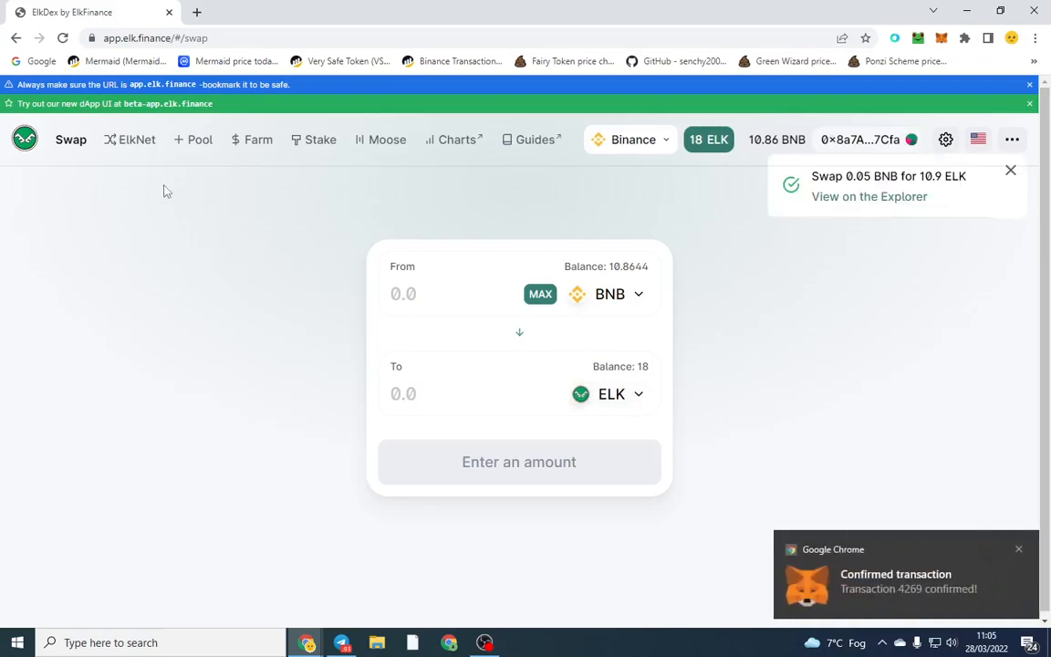
On ElkNet, set Cronos as the destination chain and enable swapping 1 ELK for gas.
click(128, 139)
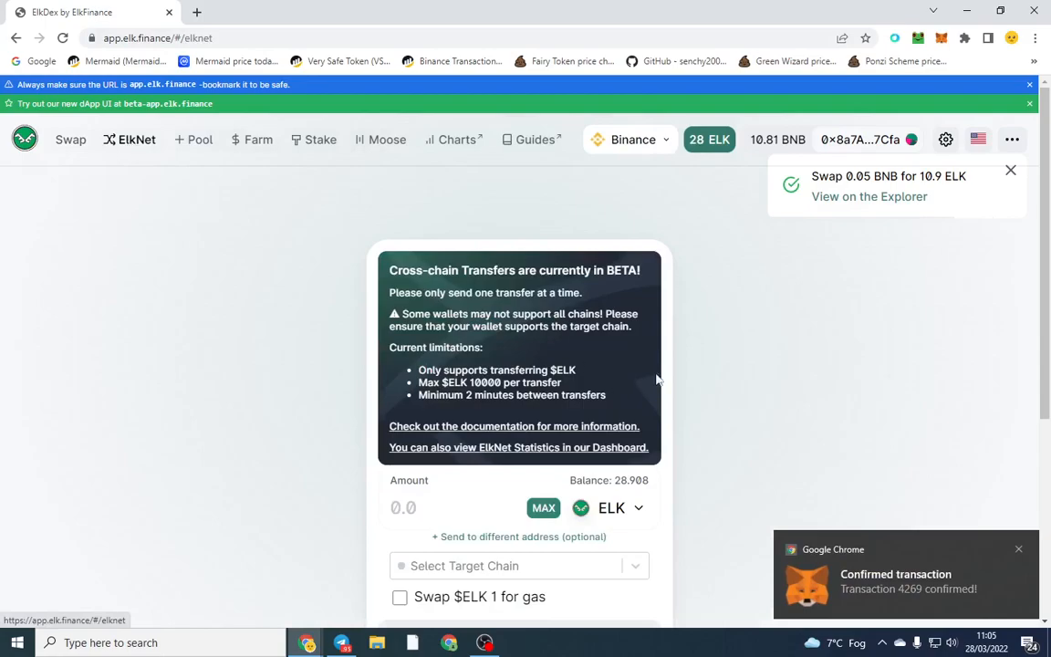
click(518, 564)
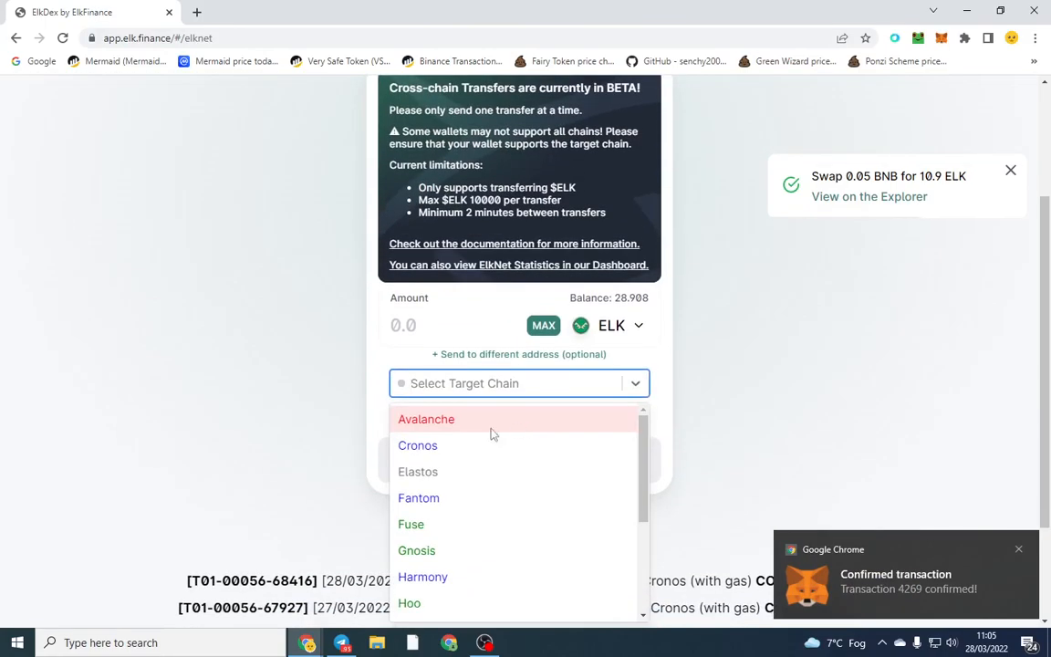
click(417, 445)
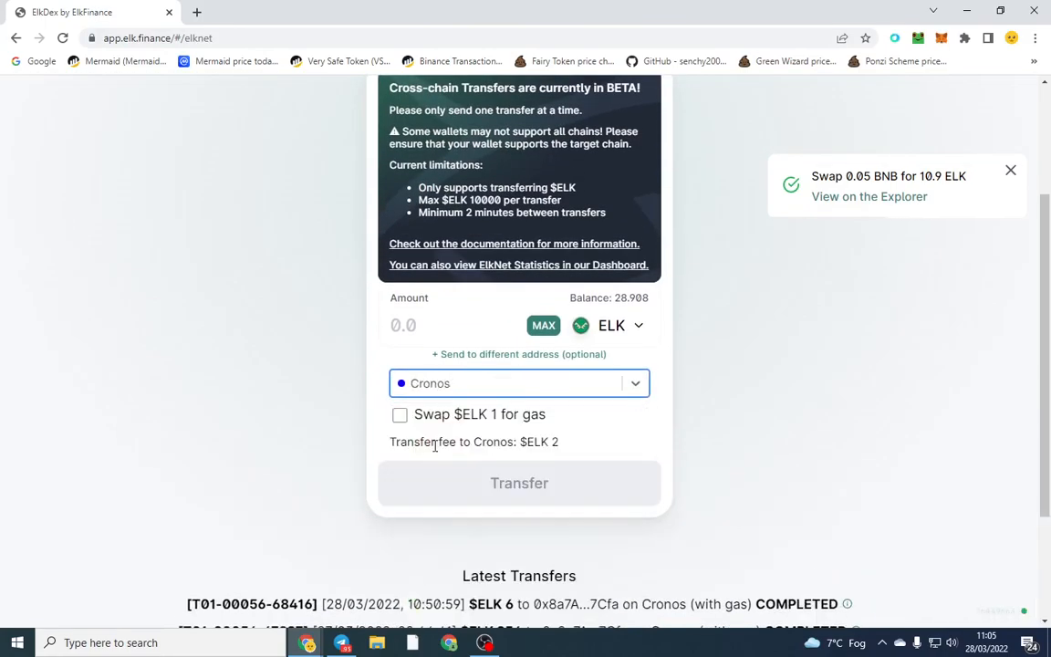
click(399, 414)
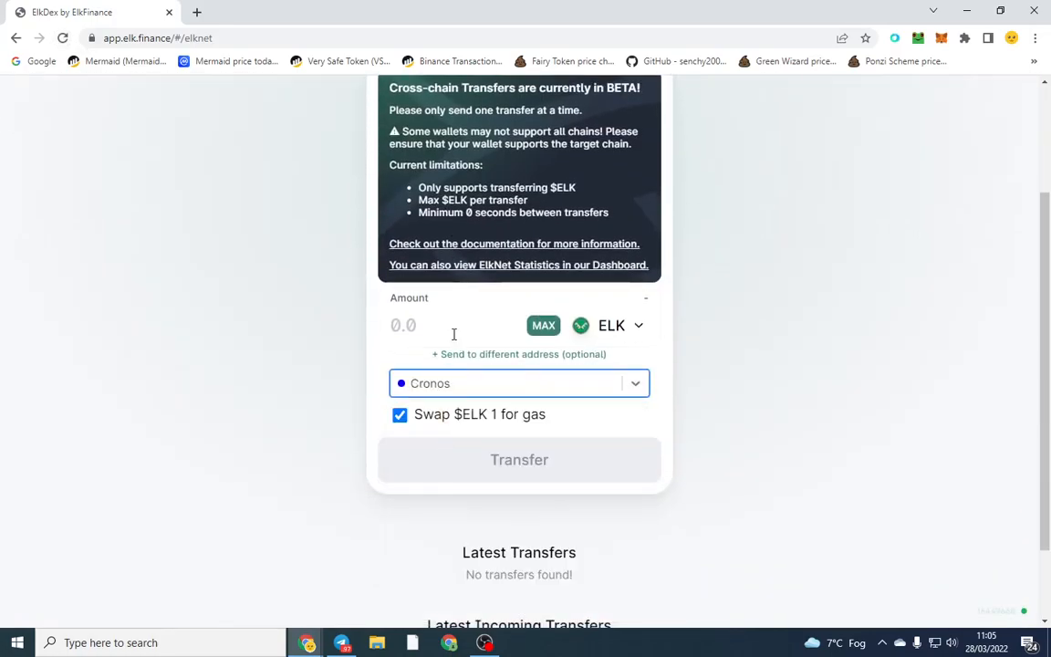
Enter 15 ELK, submit the transfer, and approve it in MetaMask.
scroll(up, 3)
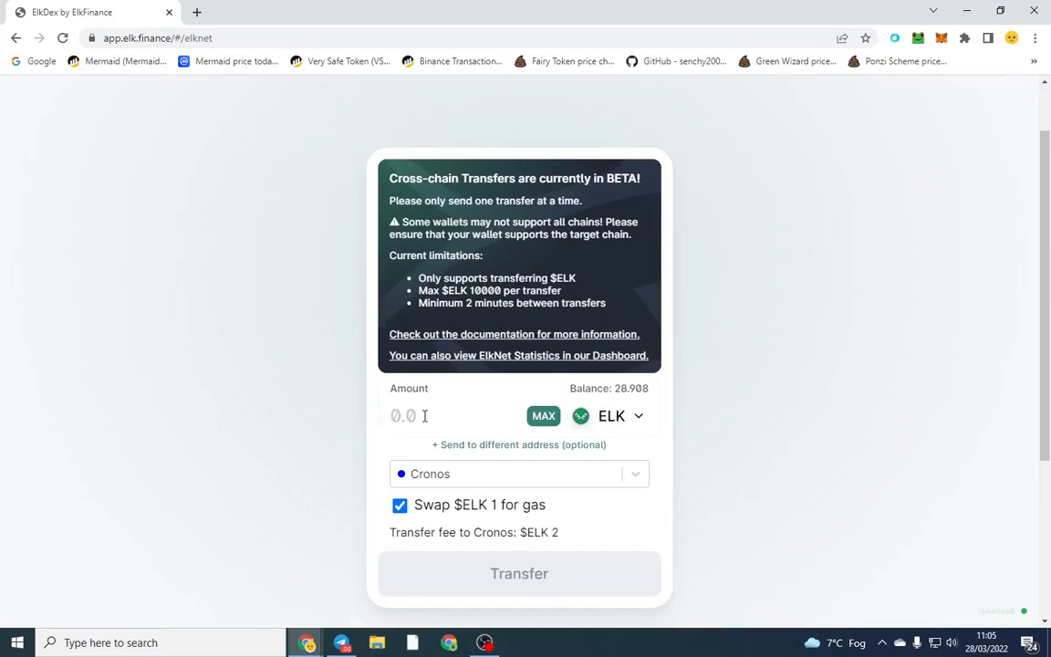
text(15)
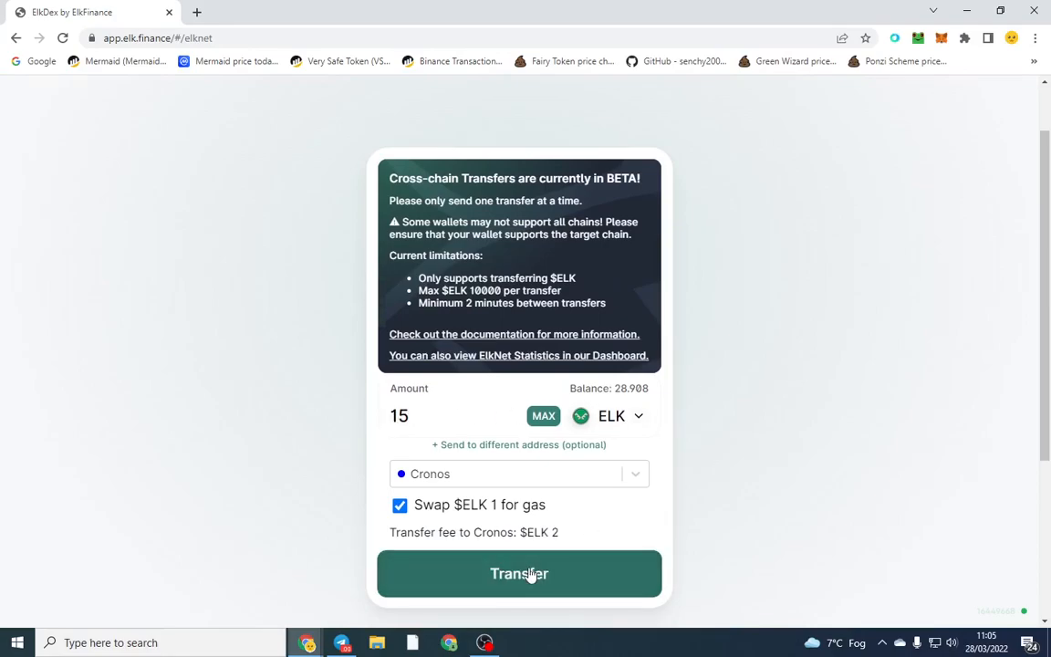
click(519, 572)
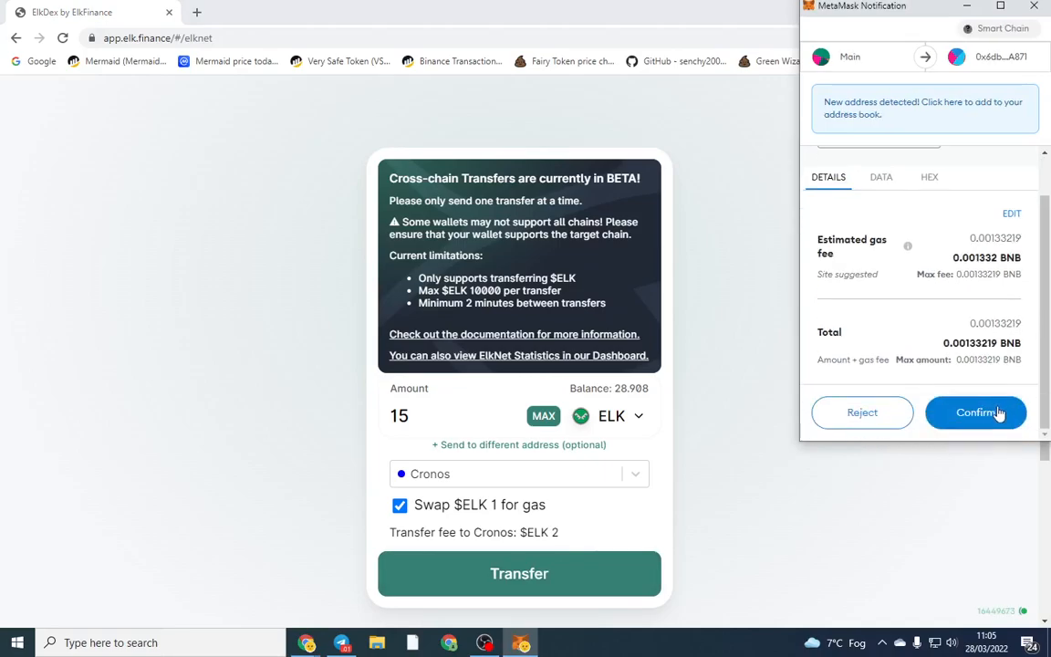
click(975, 413)
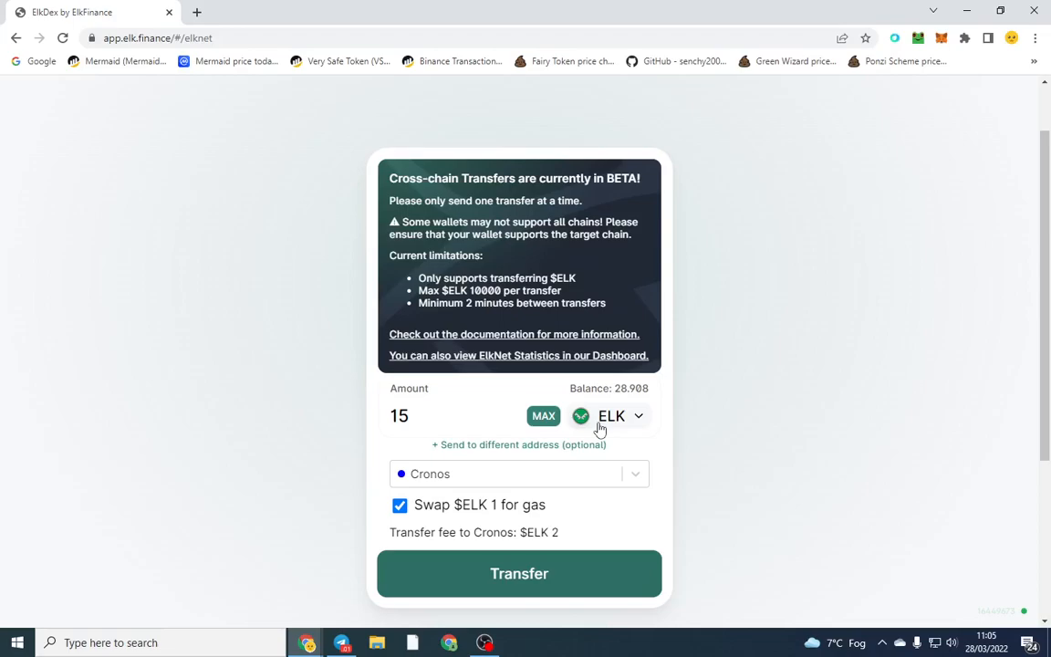
mouse_move(747, 378)
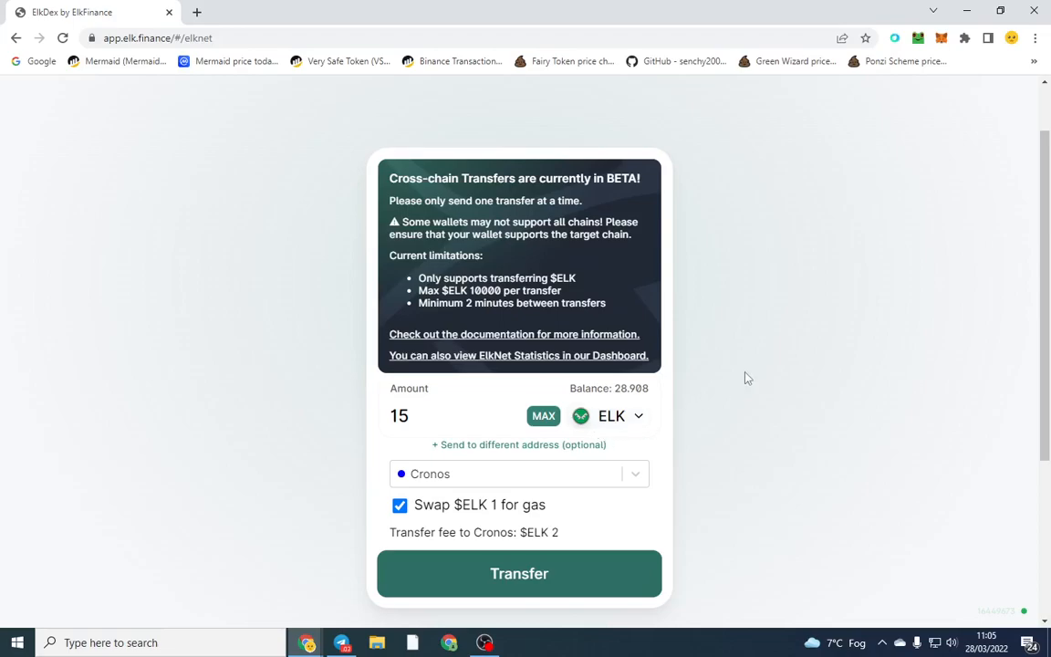
mouse_move(752, 383)
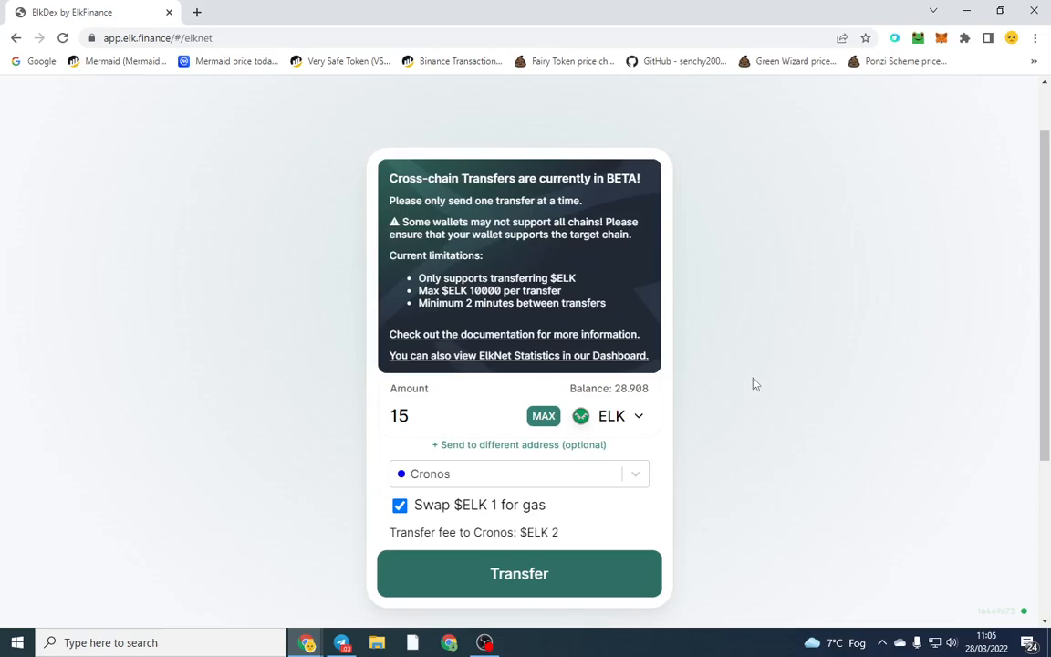
mouse_move(769, 382)
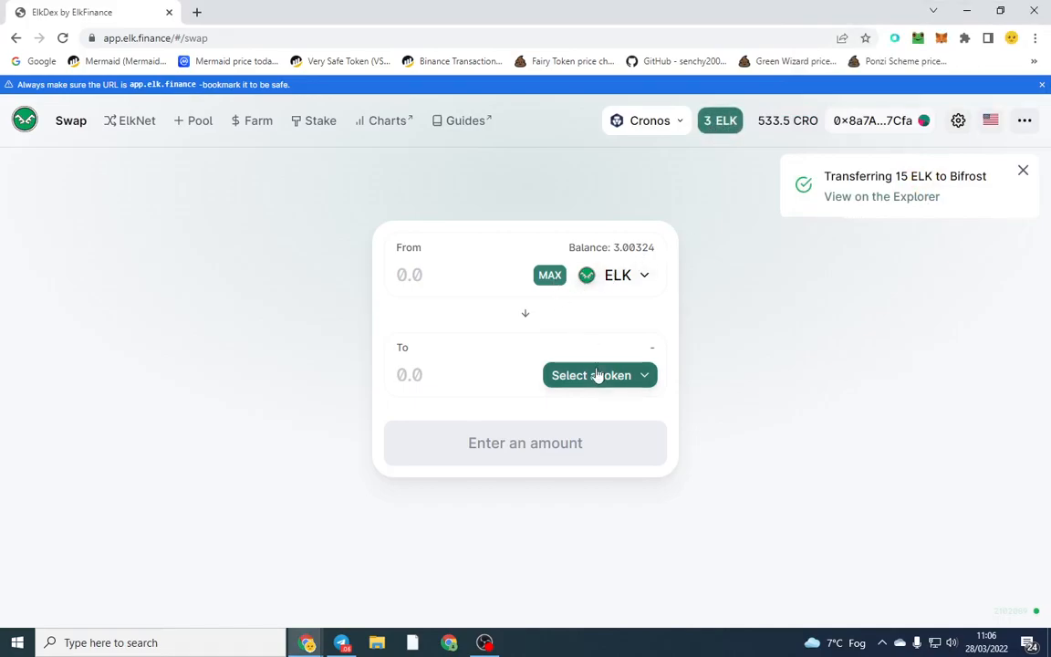
Swap the MAX ELK balance for CRO and dismiss the Transaction Submitted dialog.
click(598, 375)
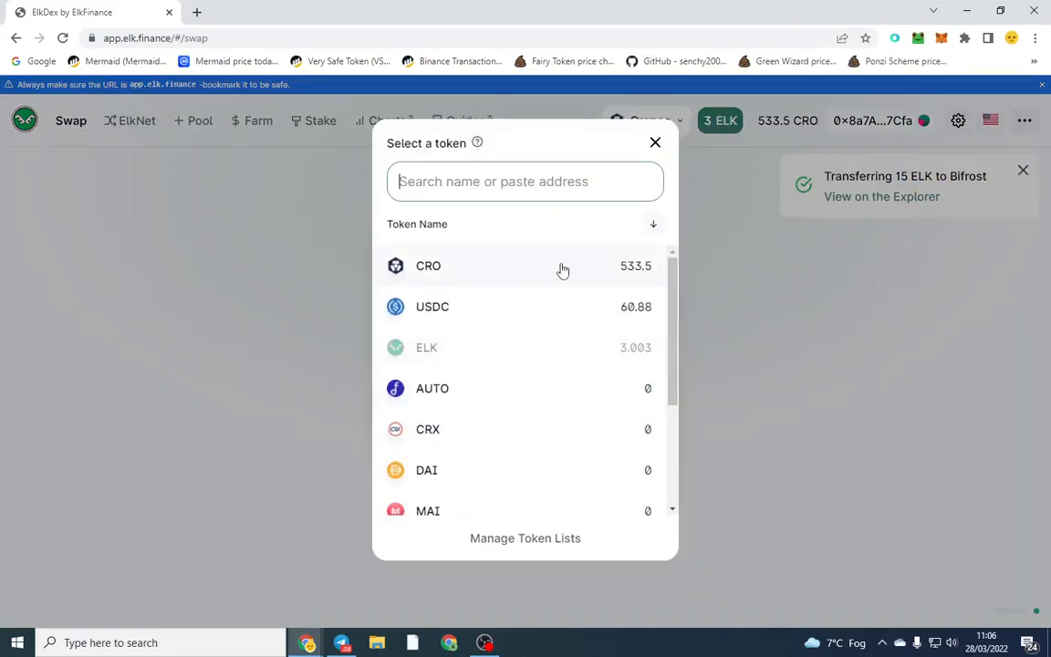
click(428, 265)
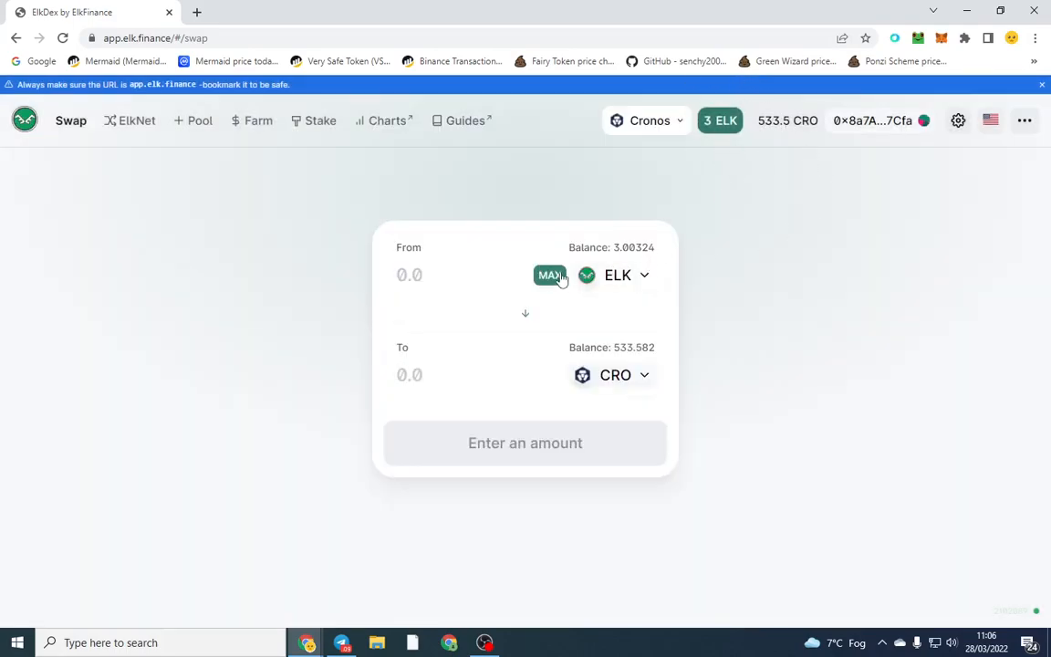
click(549, 275)
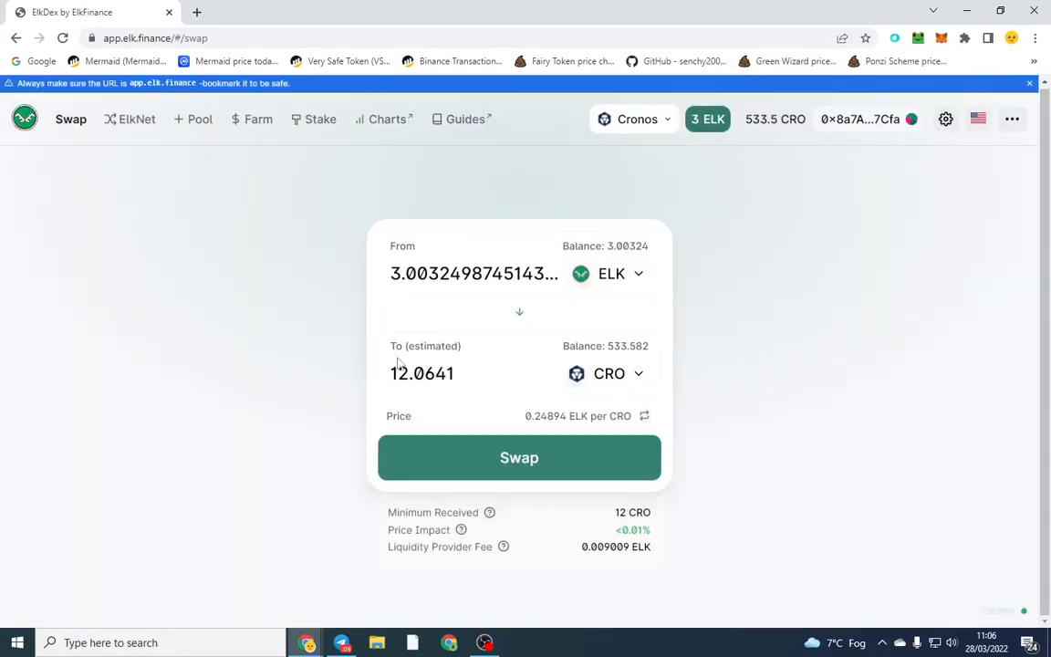
click(519, 456)
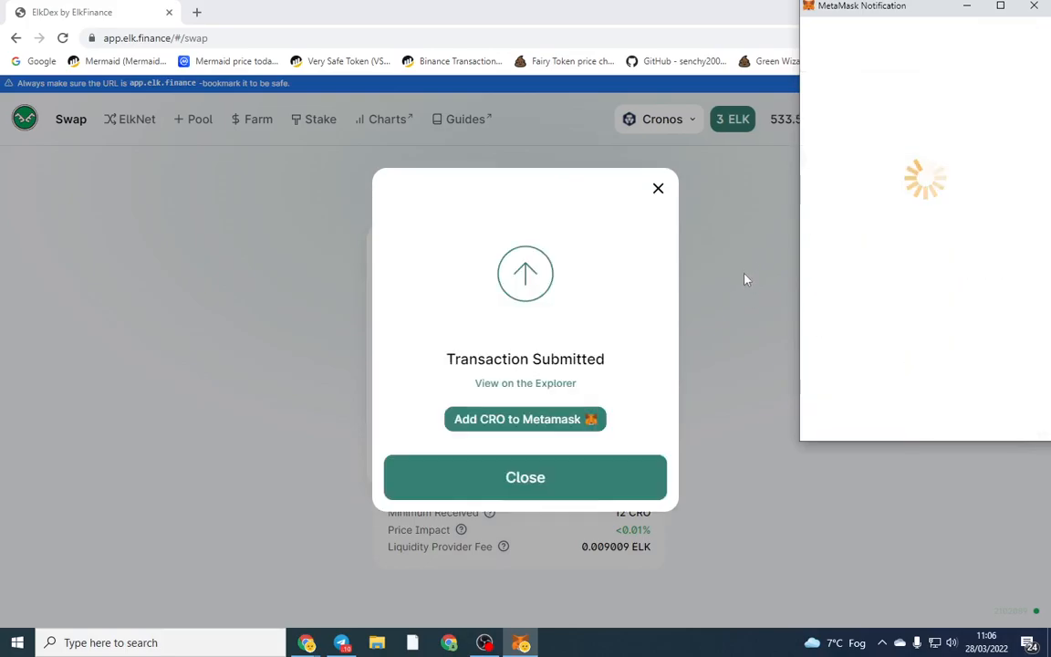
click(525, 476)
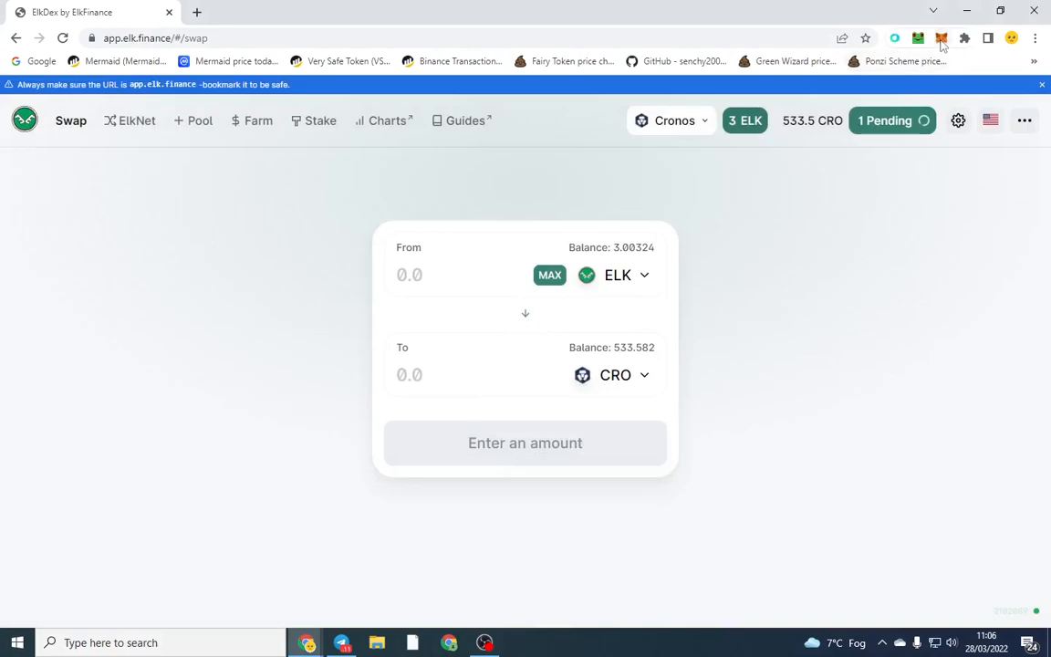
Check the pending swap in MetaMask Activity, then reopen MetaMask to verify about 549 CRO.
click(941, 39)
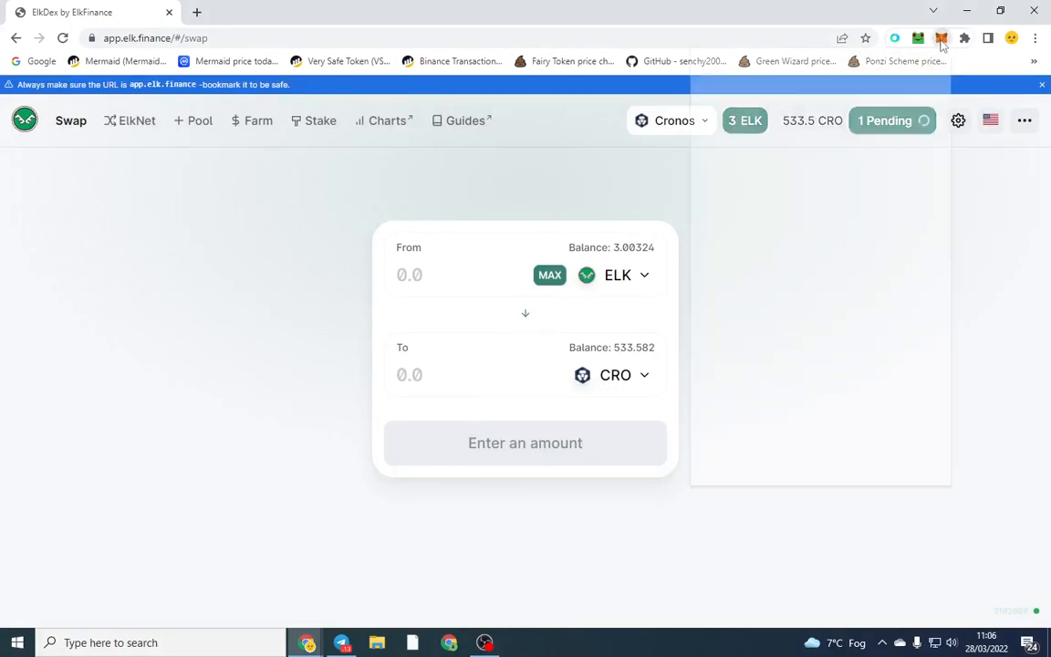
click(940, 39)
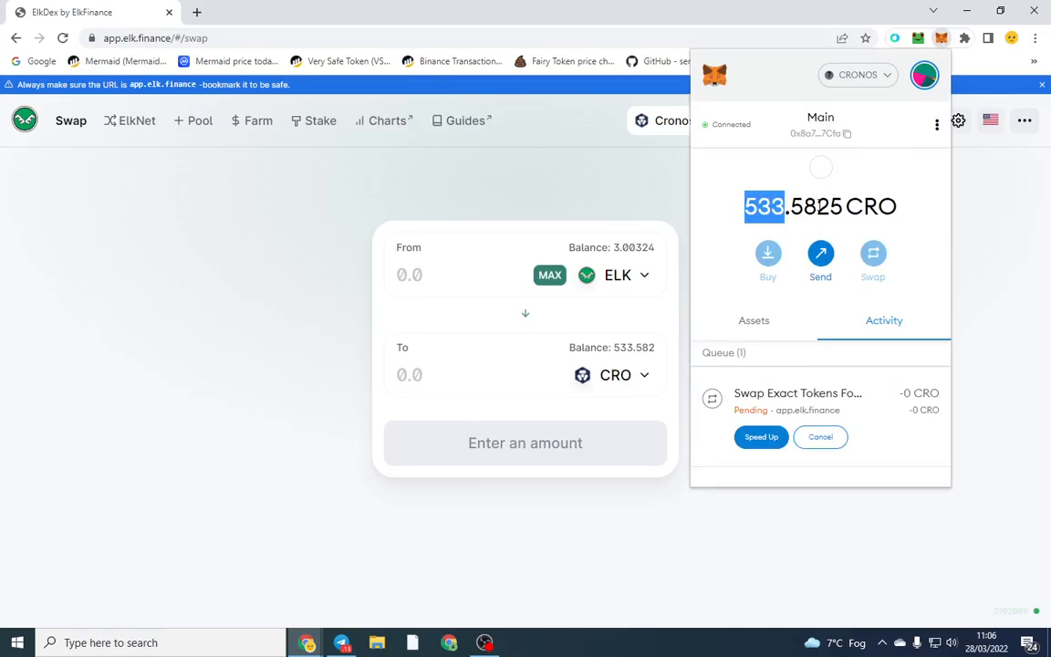
mouse_move(582, 190)
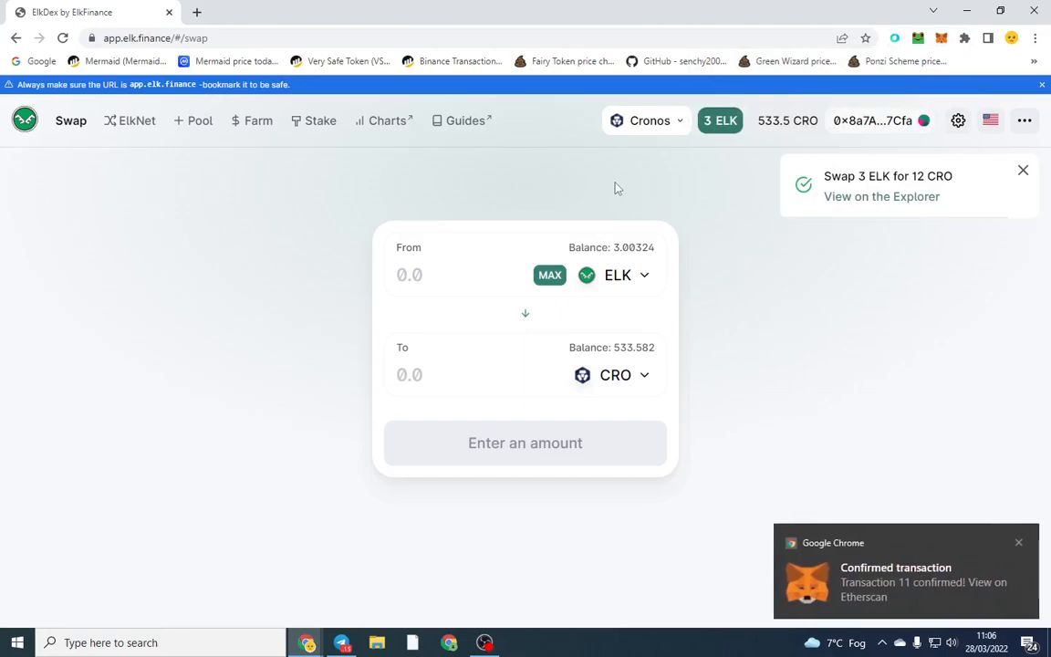
mouse_move(772, 126)
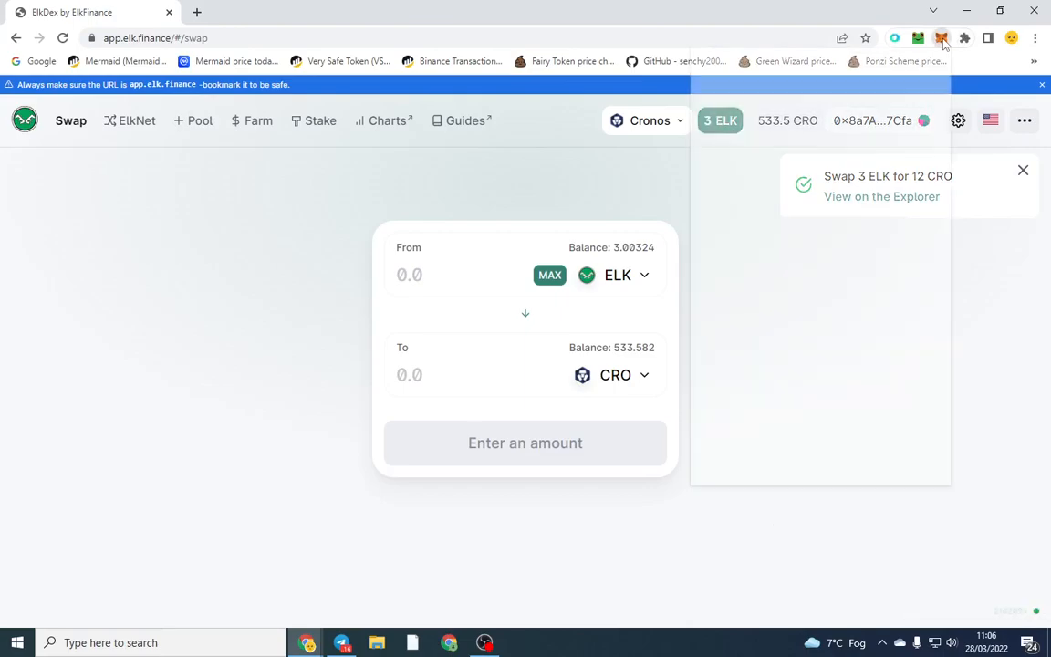
click(941, 38)
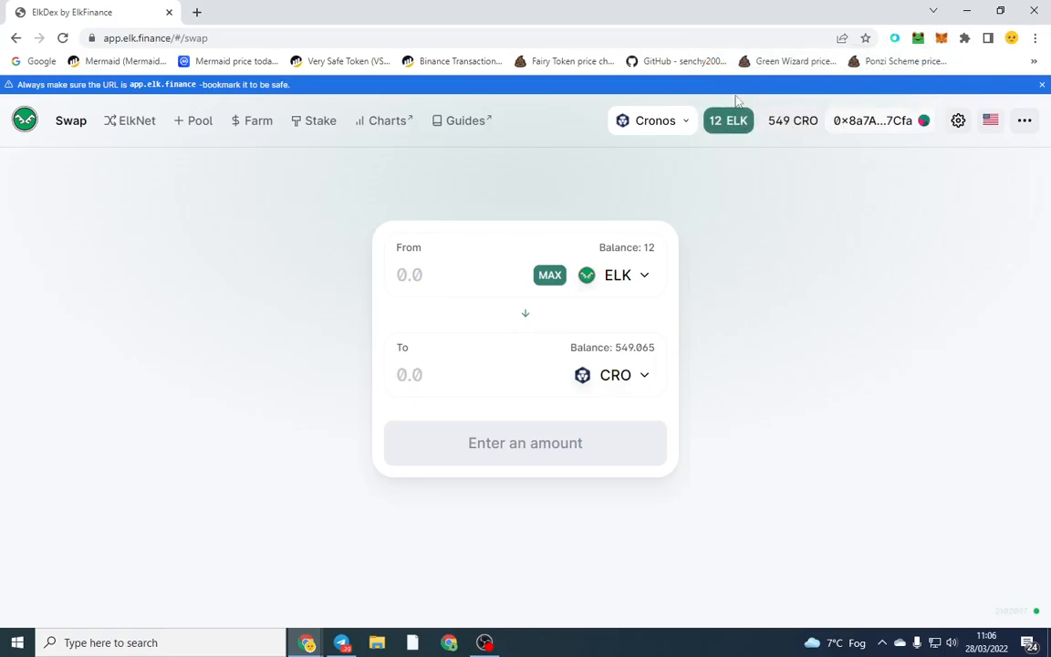
mouse_move(734, 144)
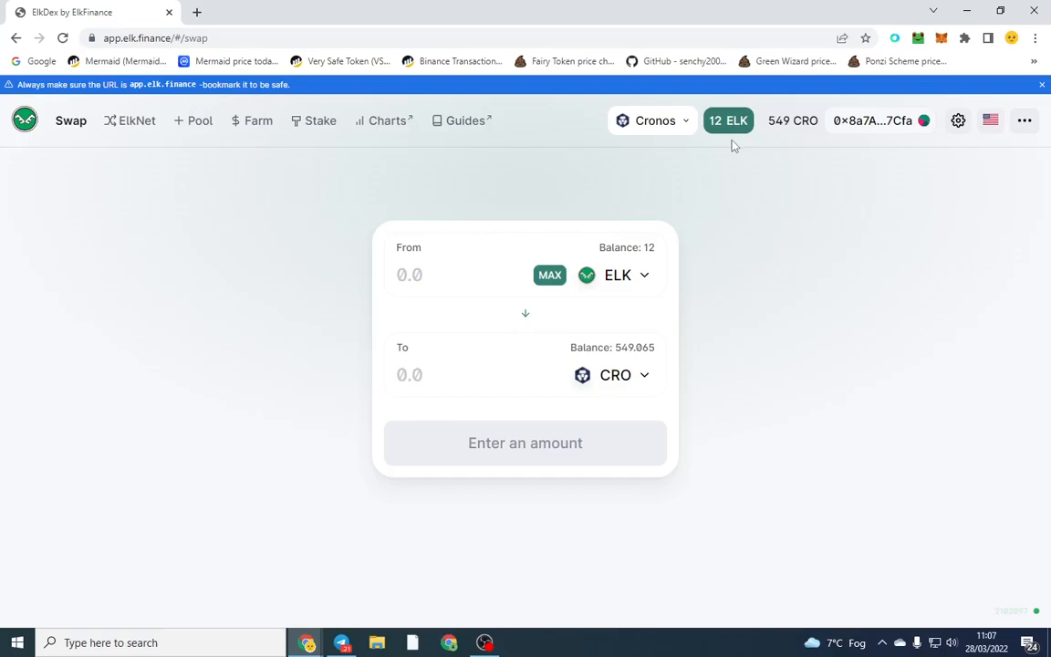
mouse_move(814, 156)
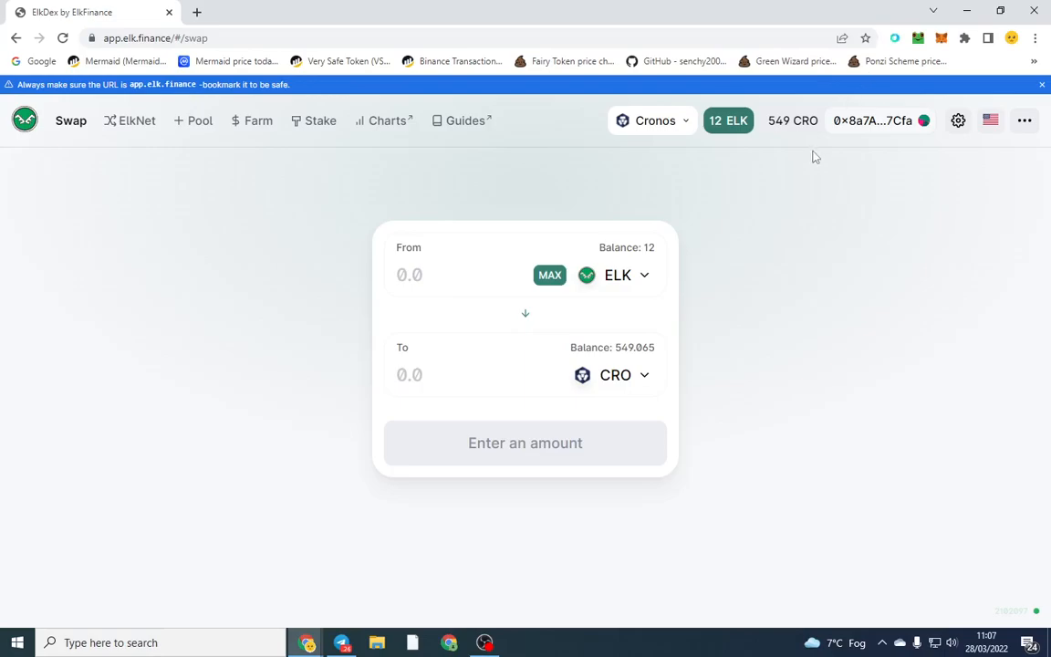